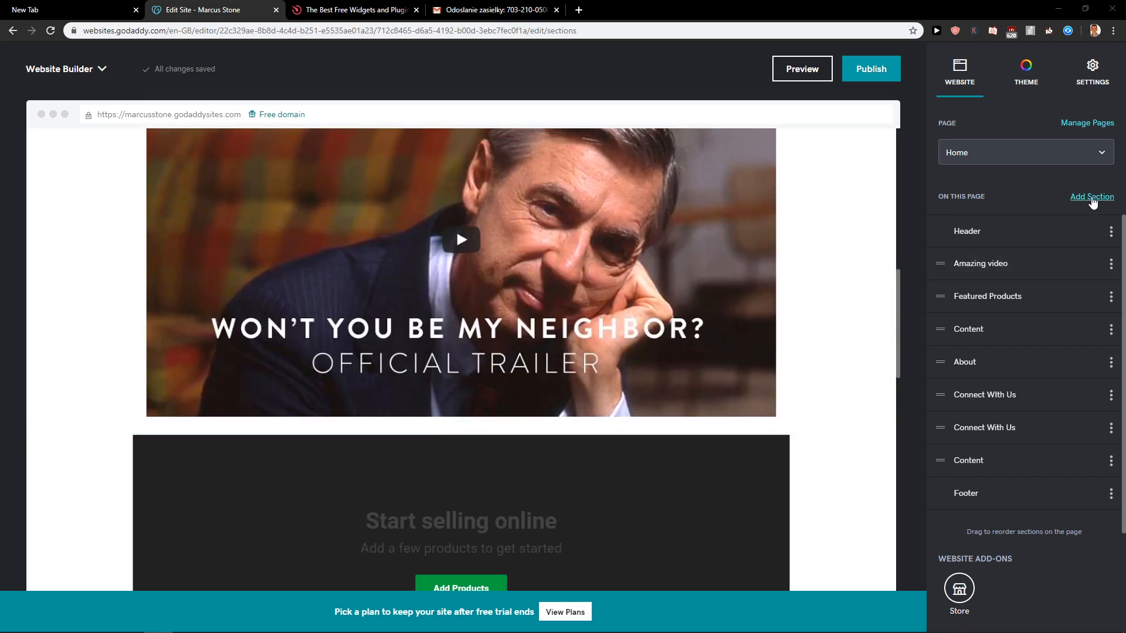
Step: Add a section by searching 'paypal' and choosing the PayPal Button layout
{"action": "left_click", "coordinate": [1091, 196]}
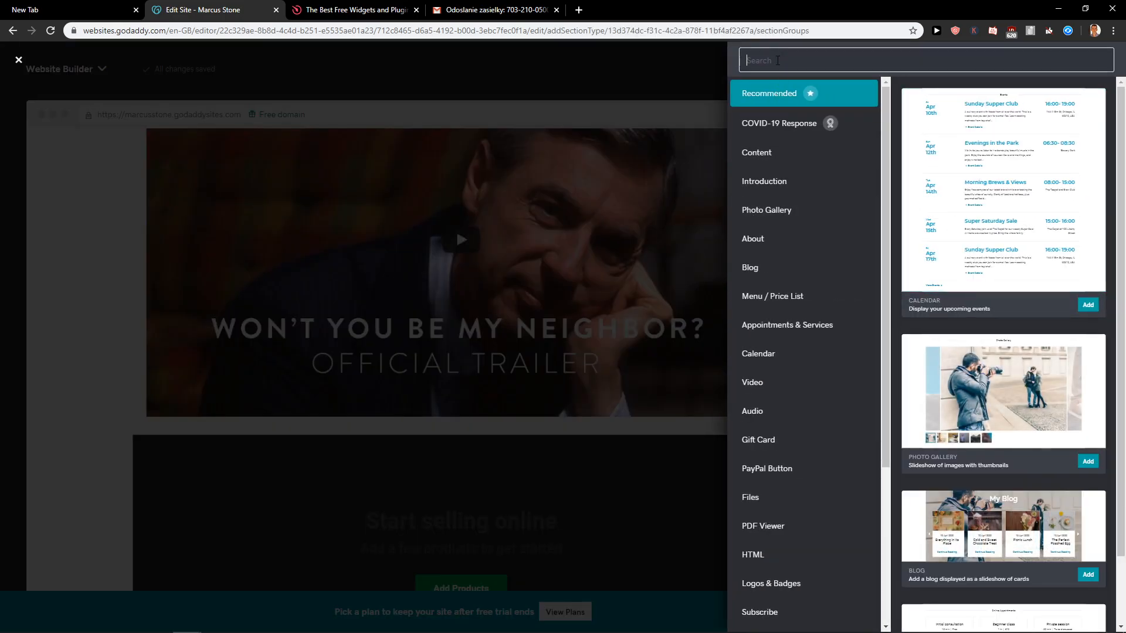
{"action": "type", "text": "payp"}
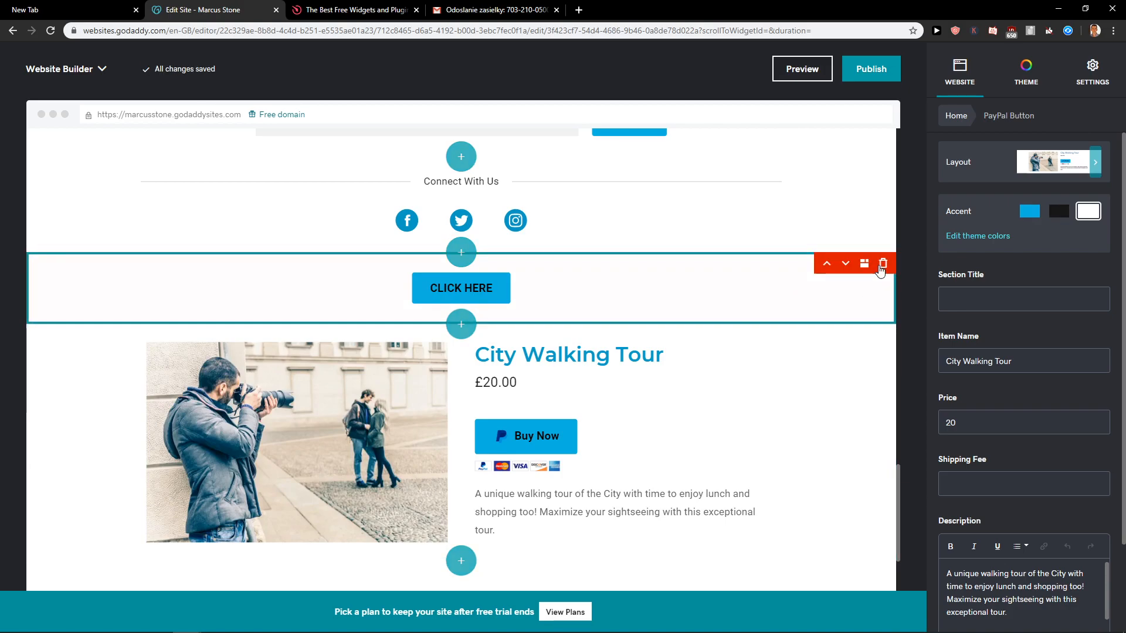
Step: Delete the CLICK HERE content section above the PayPal product
{"action": "left_click", "coordinate": [883, 264]}
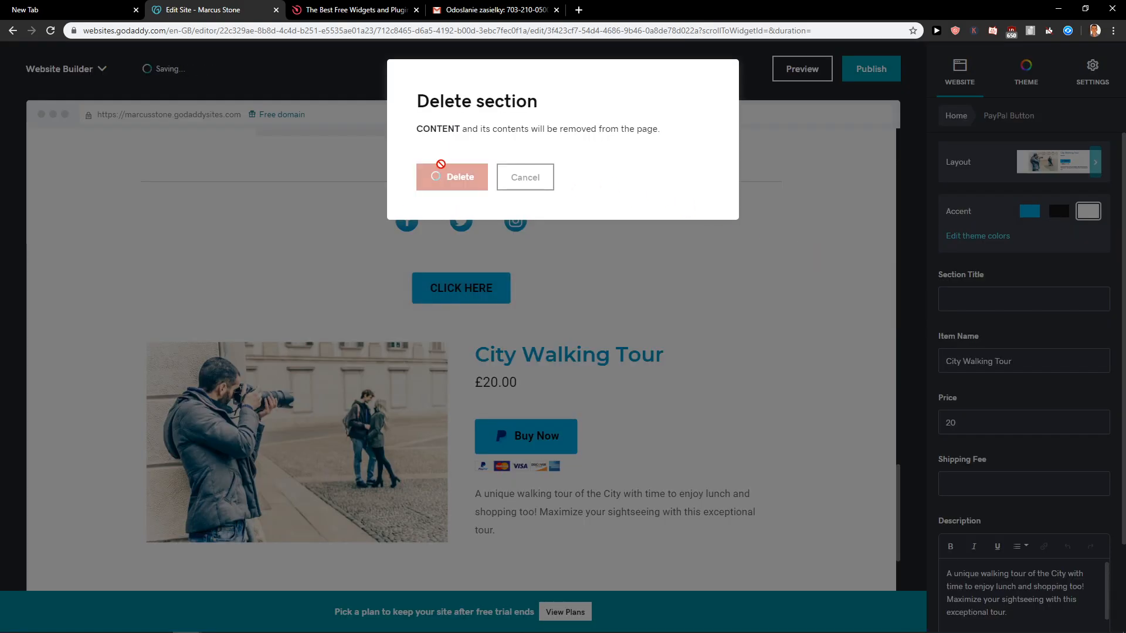
{"action": "left_click", "coordinate": [525, 177]}
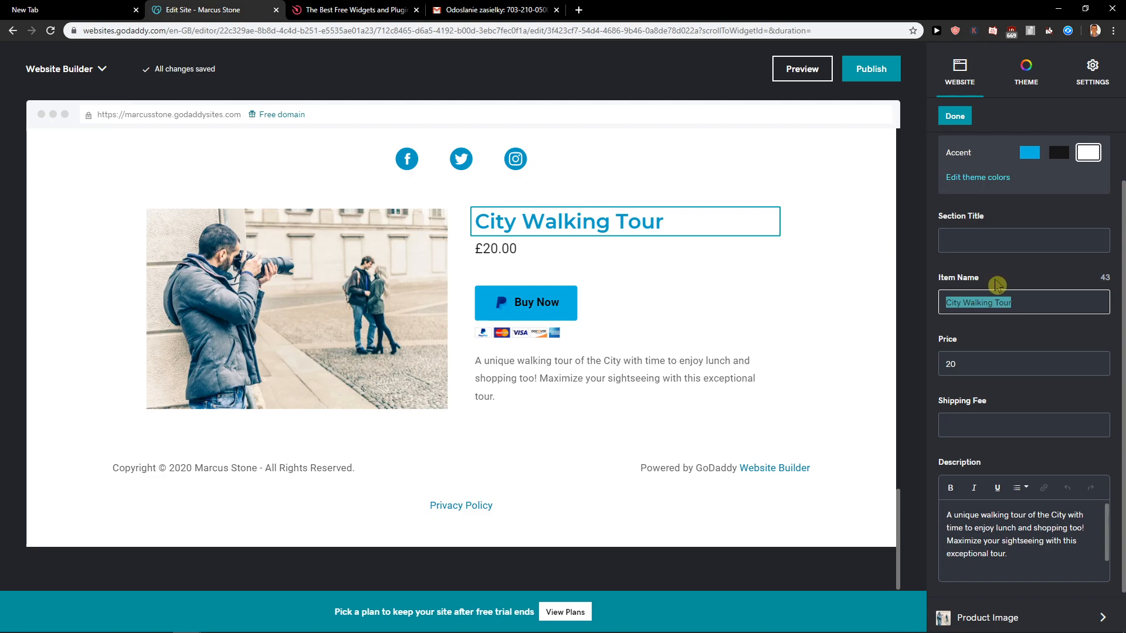
Step: Rename the PayPal item from City Walking Tour to 'Support us'
{"action": "type", "text": "Support"}
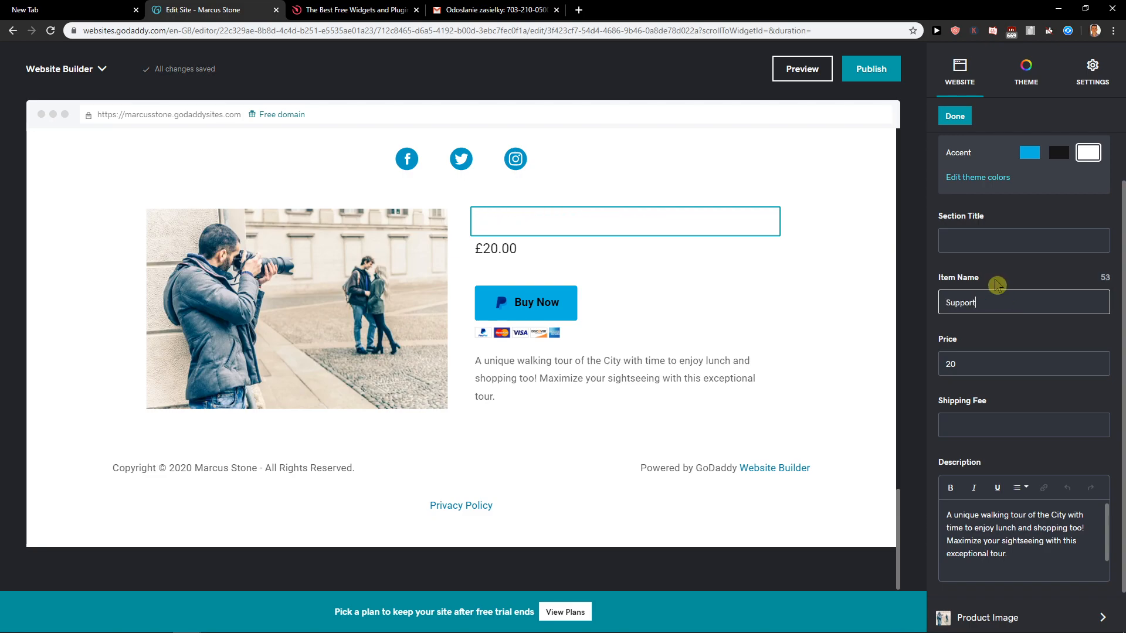
{"action": "type", "text": "us"}
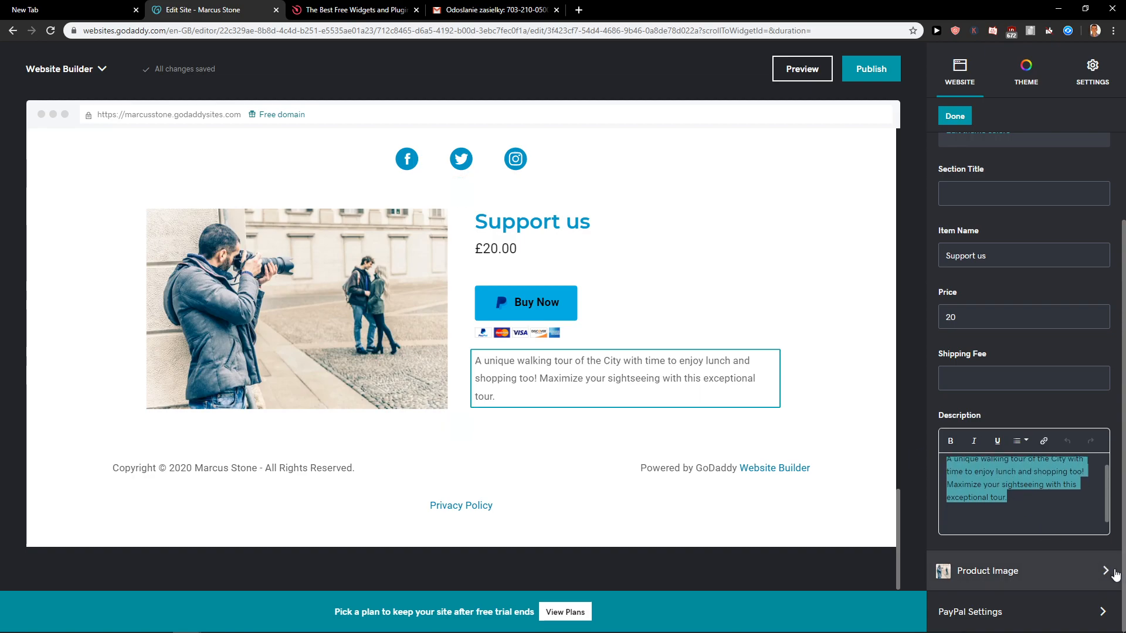
{"action": "left_click", "coordinate": [988, 571]}
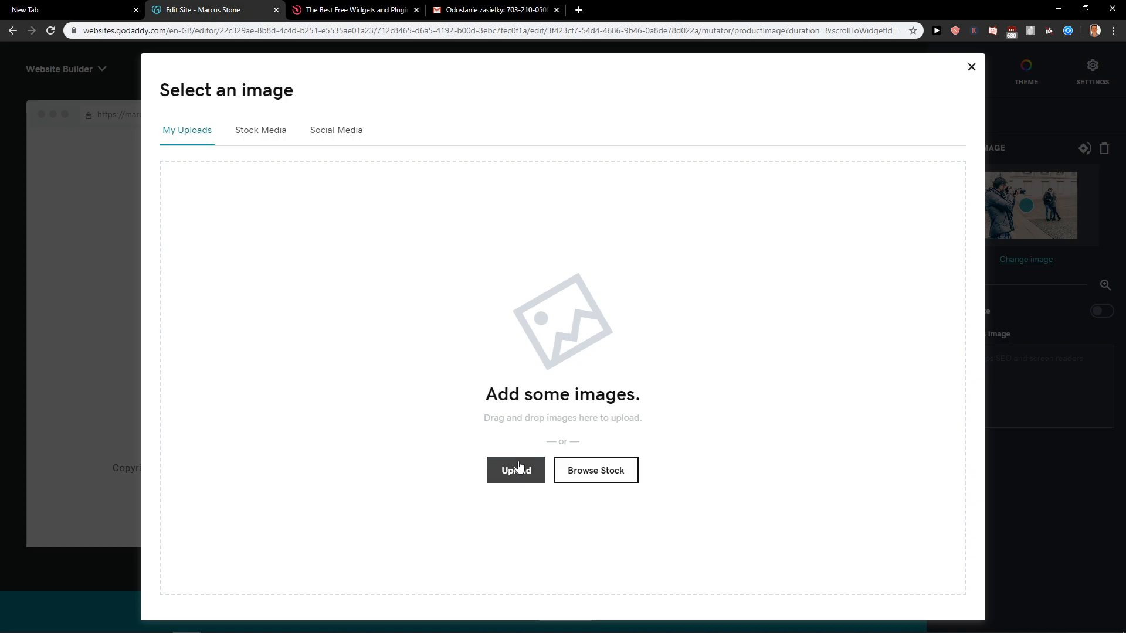
Step: Upload the Yoda picture and insert it as the Support us product image
{"action": "left_click", "coordinate": [515, 470]}
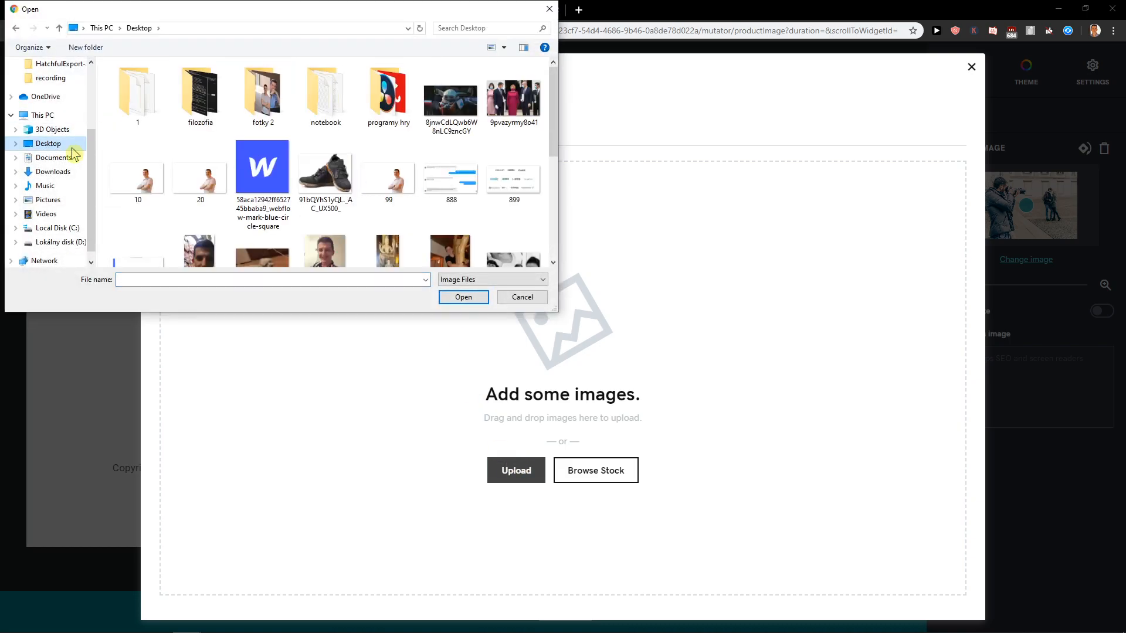
{"action": "left_click", "coordinate": [522, 297]}
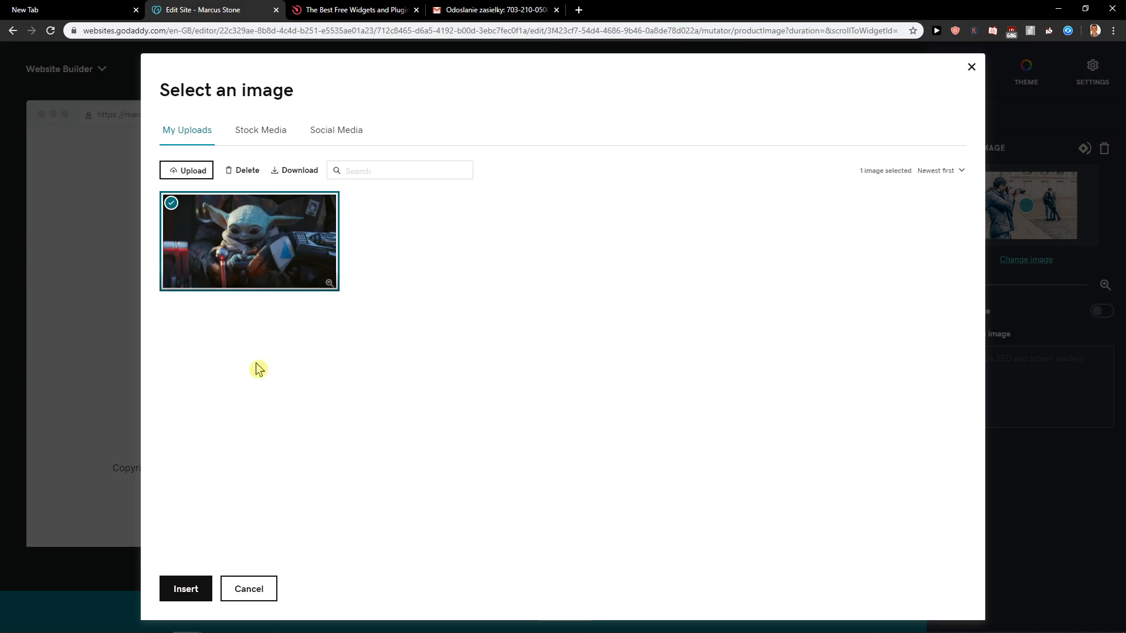
{"action": "left_click", "coordinate": [186, 588]}
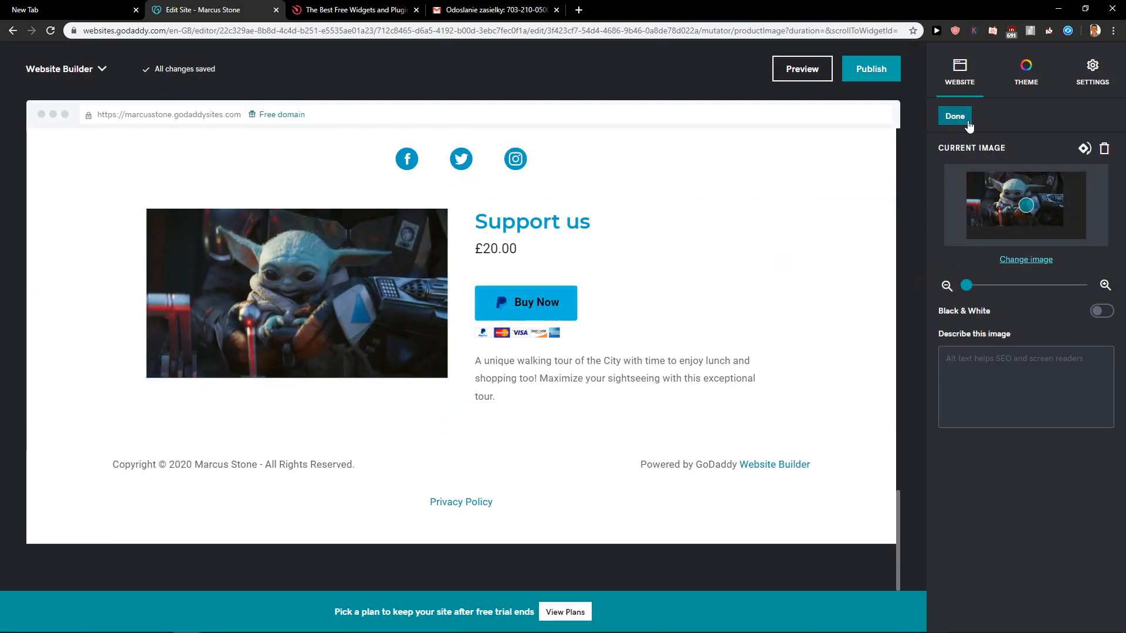
{"action": "left_click", "coordinate": [954, 116]}
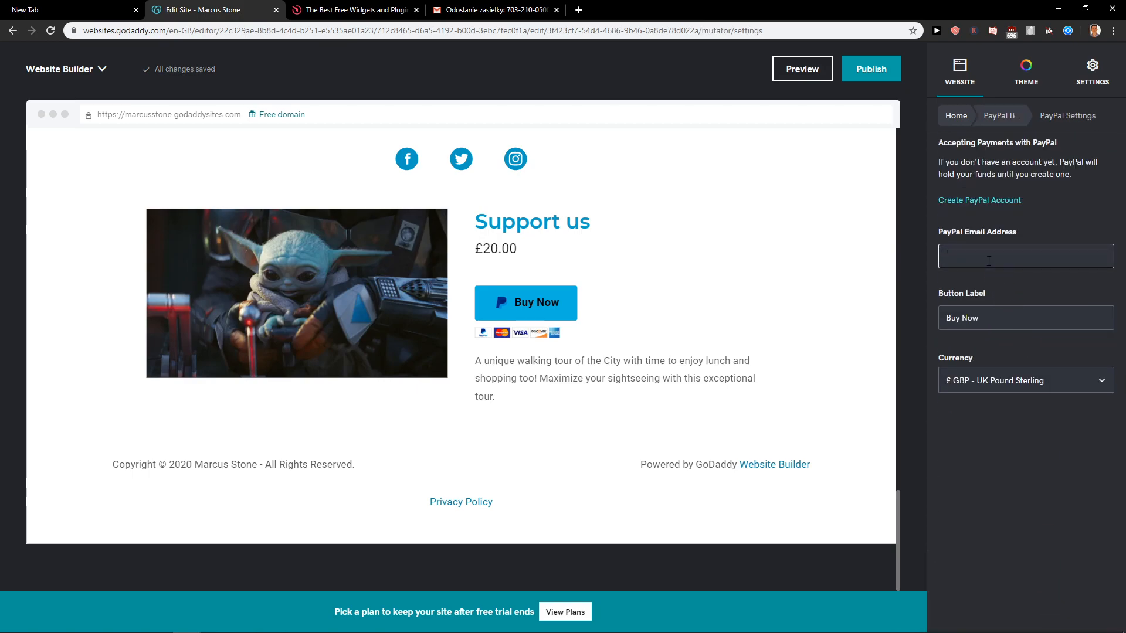
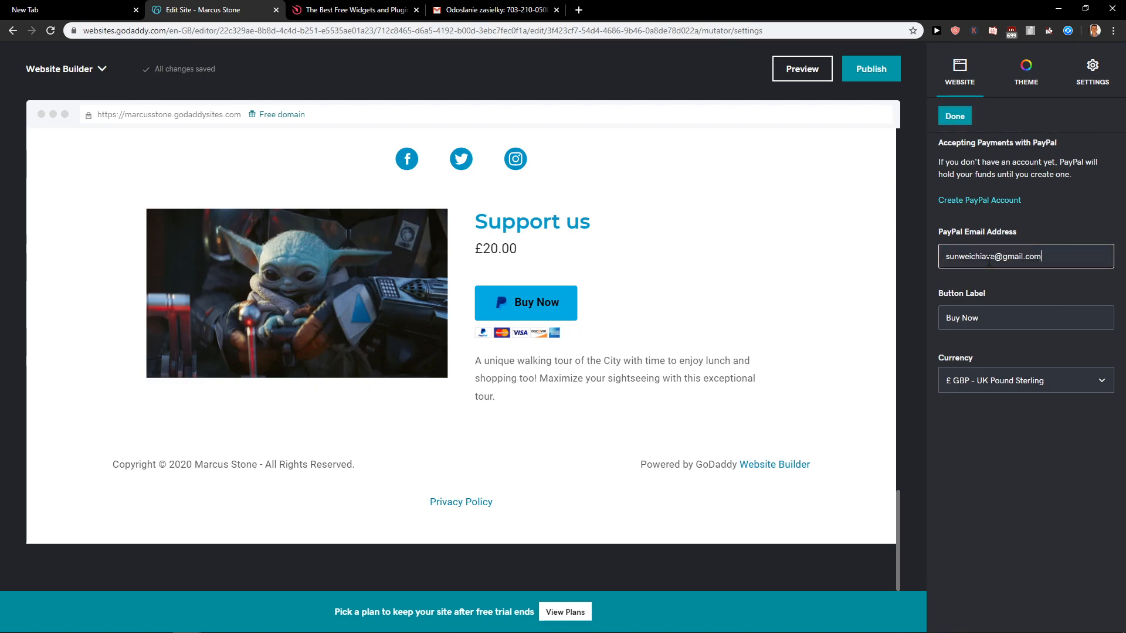
{"action": "left_click", "coordinate": [1025, 318]}
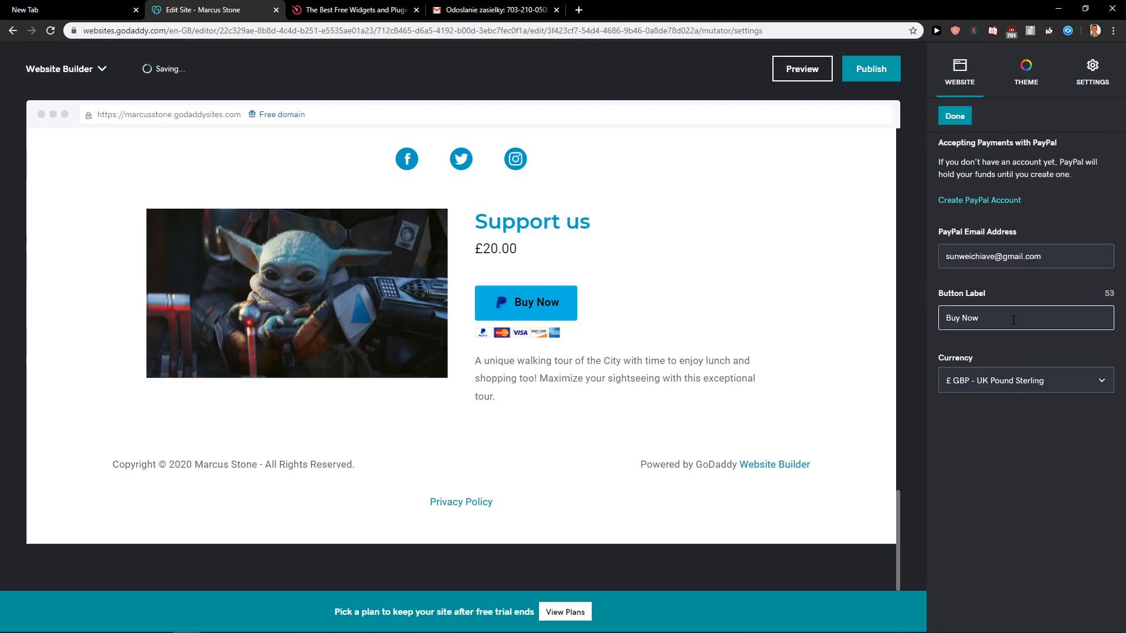
{"action": "left_click", "coordinate": [1024, 380]}
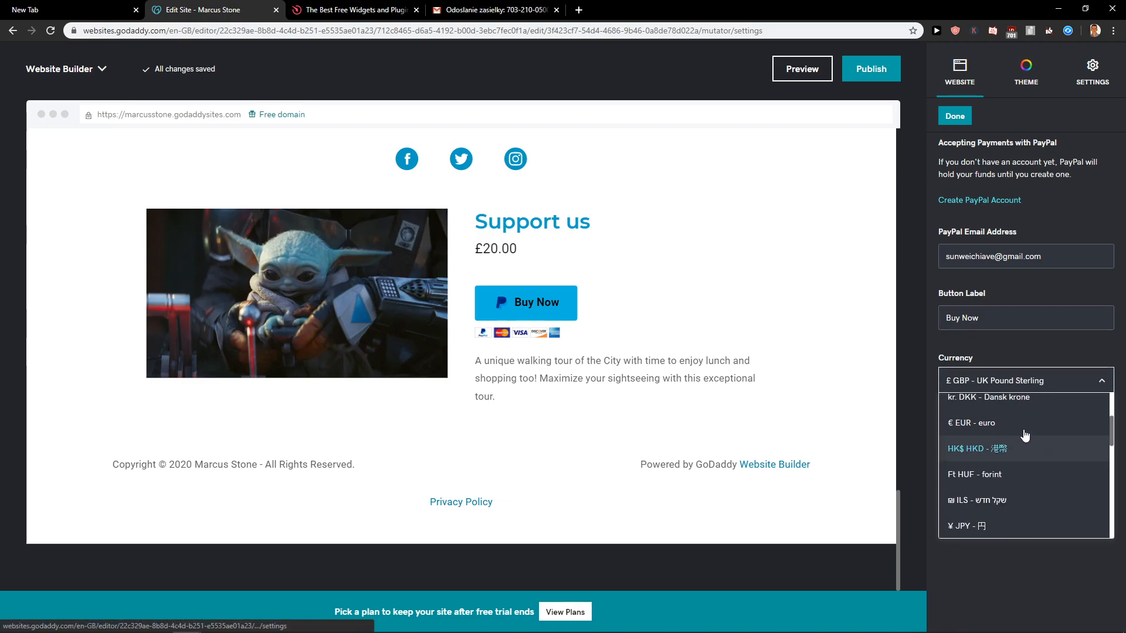
{"action": "left_click", "coordinate": [972, 422]}
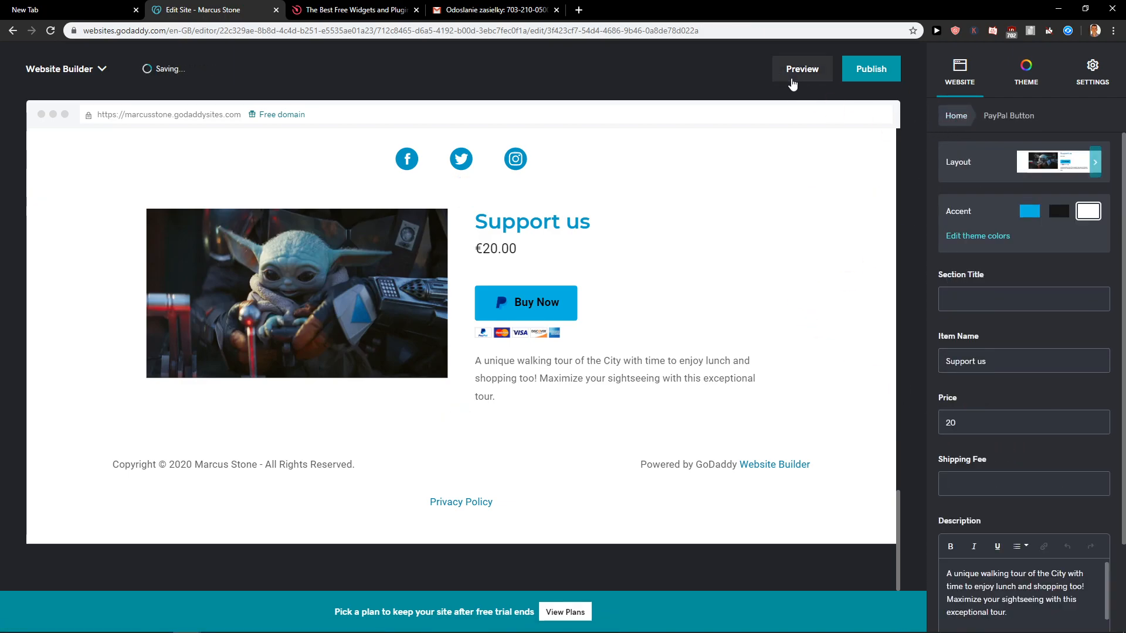
Step: Preview the site, test Buy Now, and close the failed PayPal checkout page
{"action": "left_click", "coordinate": [802, 69]}
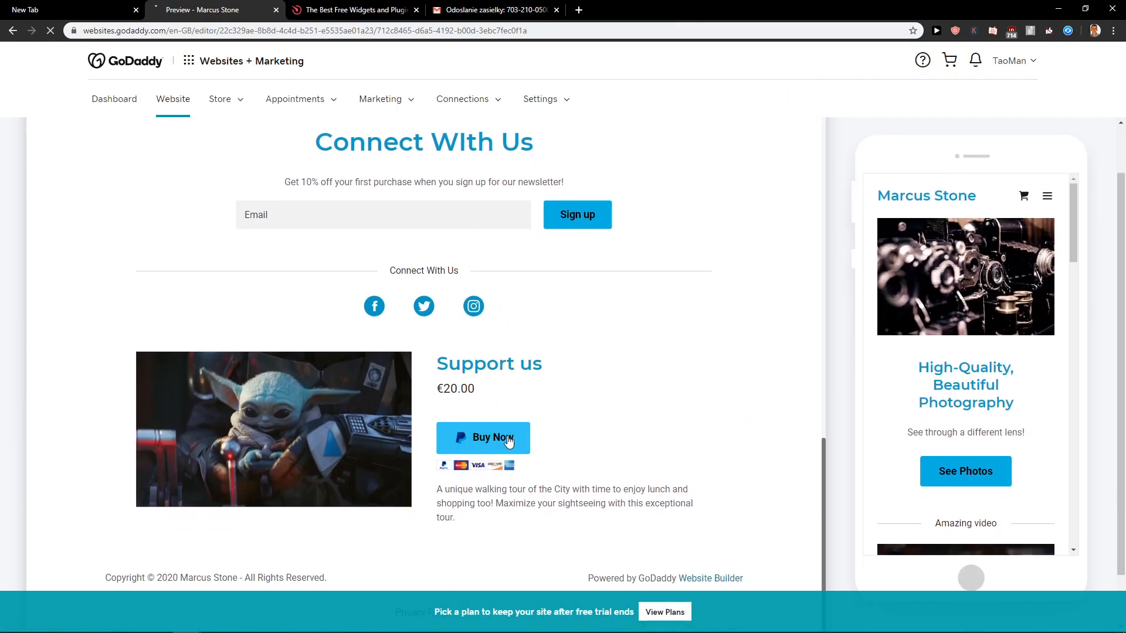
{"action": "left_click", "coordinate": [483, 438]}
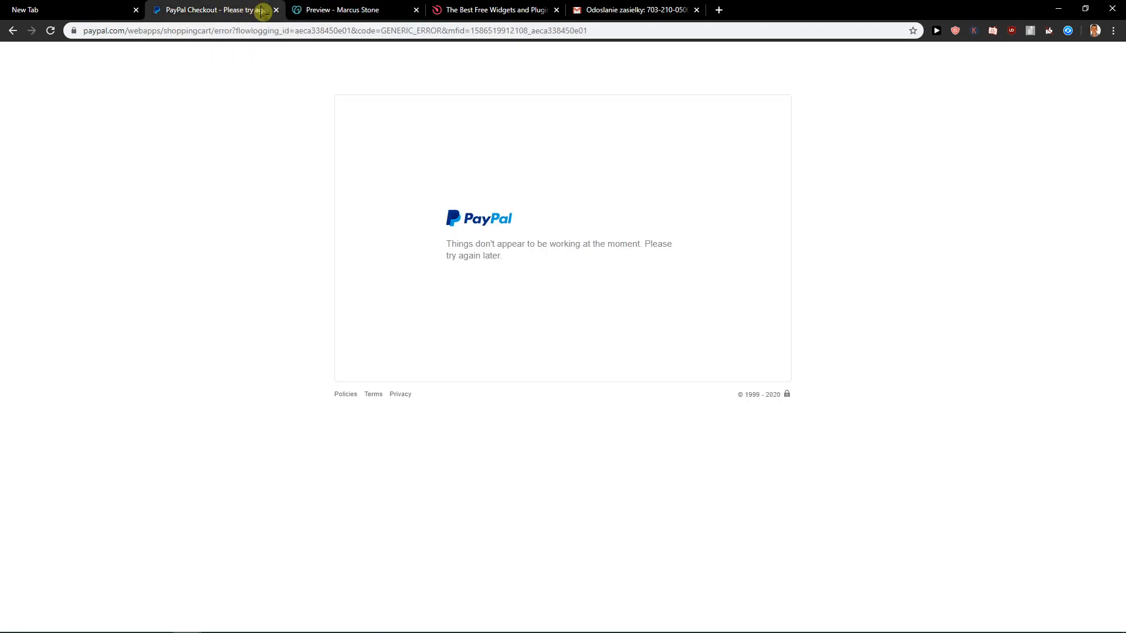
{"action": "left_click", "coordinate": [275, 10]}
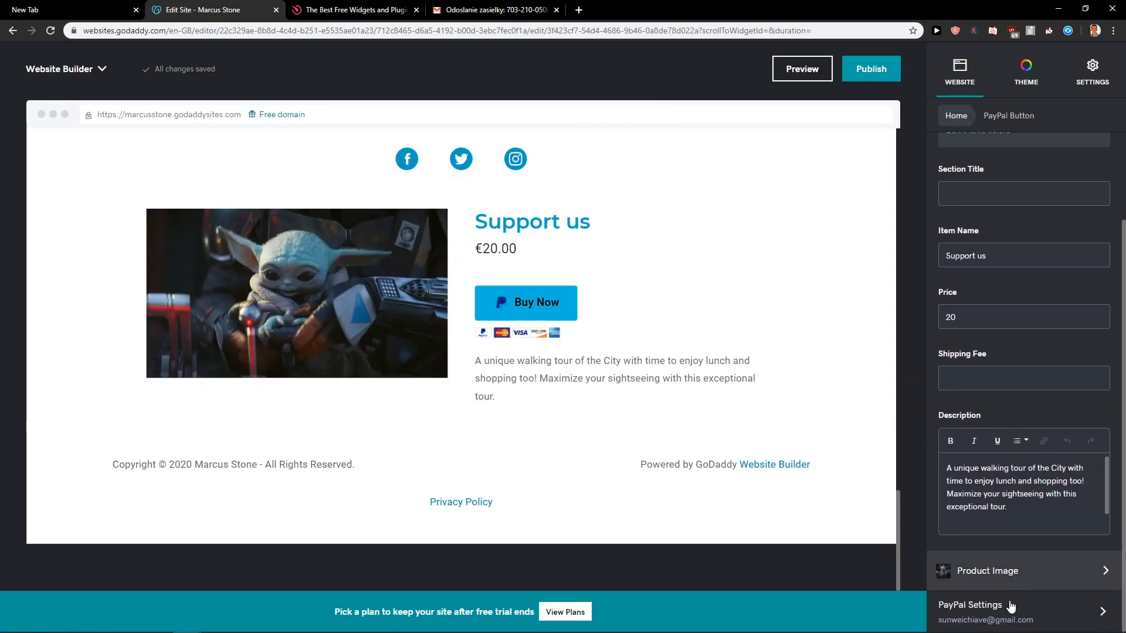
Step: Show the Support us PayPal settings, then switch to the Elfsight tab
{"action": "left_click", "coordinate": [971, 605]}
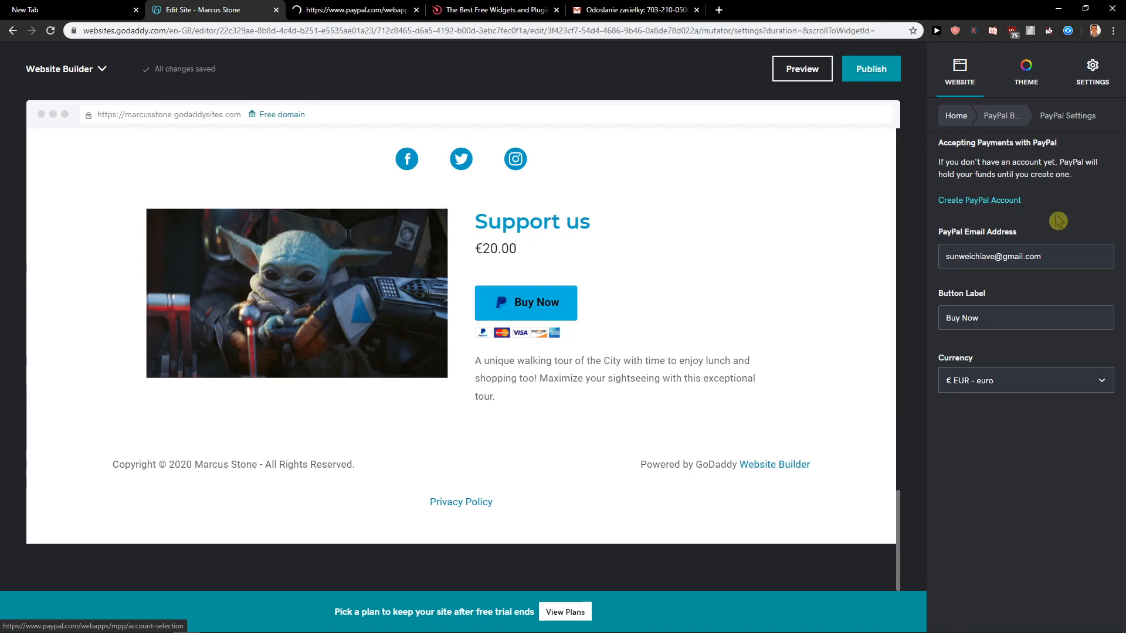
{"action": "left_click", "coordinate": [351, 9]}
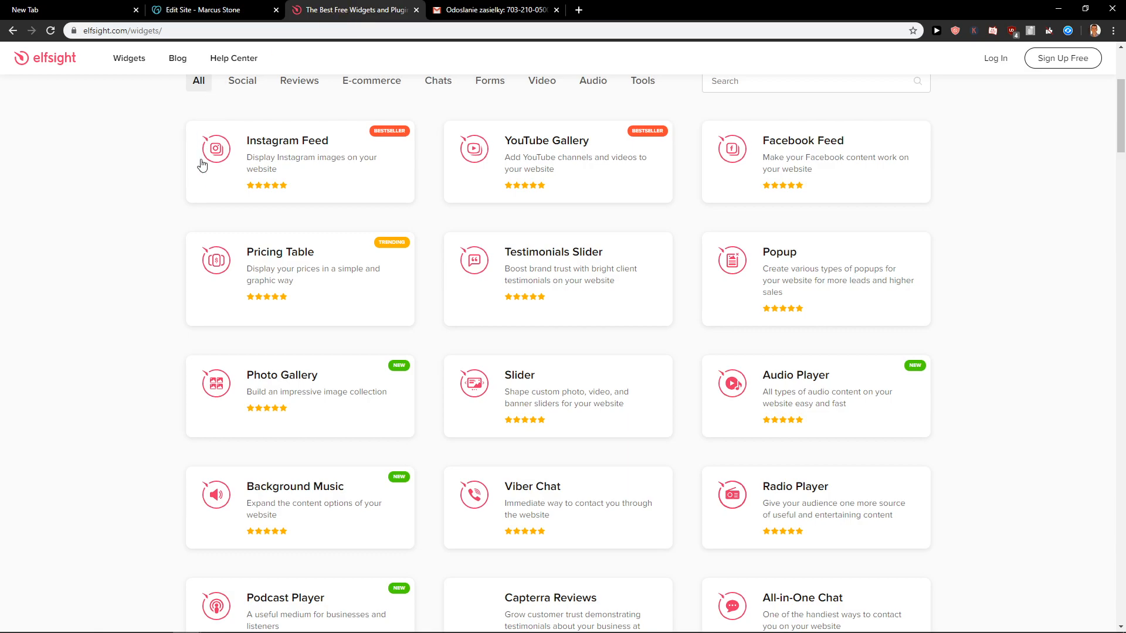
{"action": "mouse_move", "coordinate": [191, 192]}
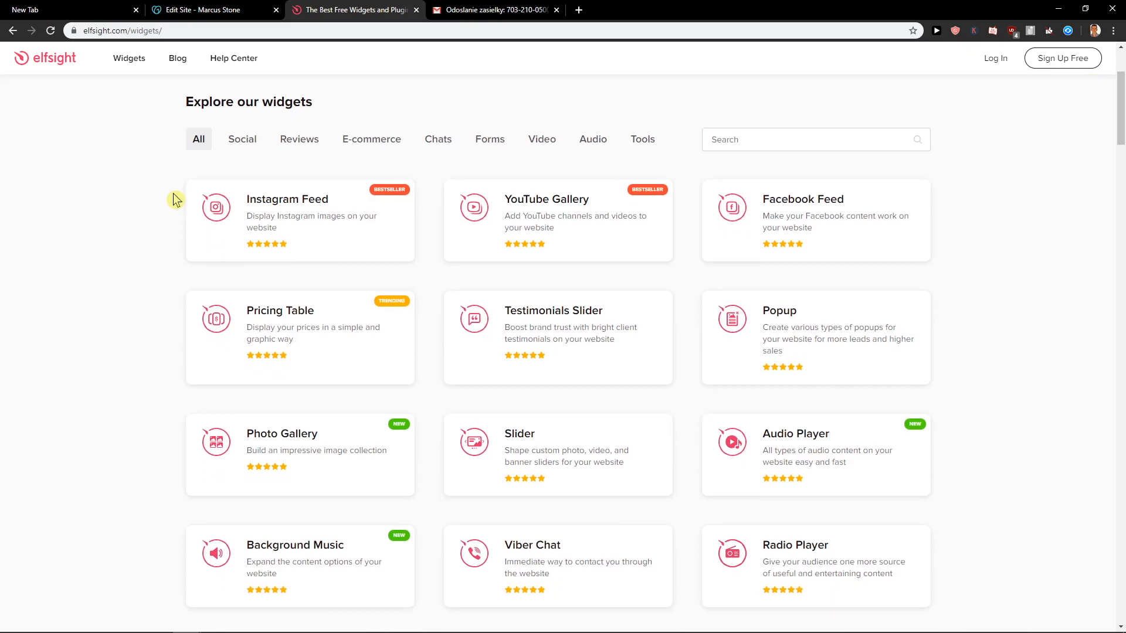
{"action": "mouse_move", "coordinate": [332, 245]}
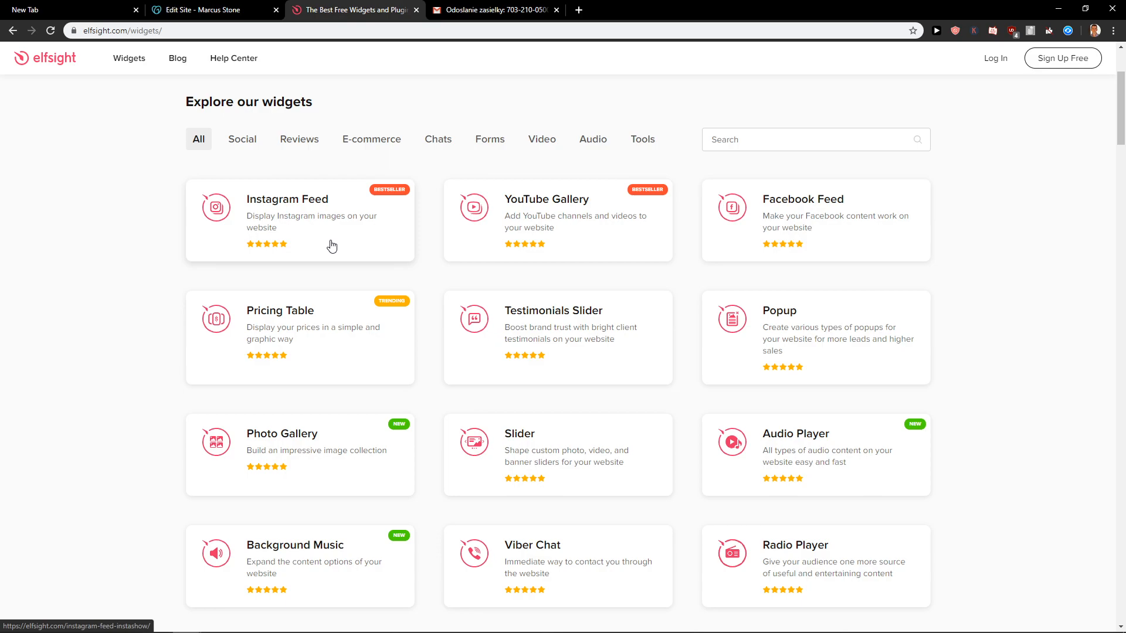
Step: Browse the Elfsight widget catalogue, then return to the Edit Site tab
{"action": "scroll", "scroll_direction": "down", "scroll_amount": 3}
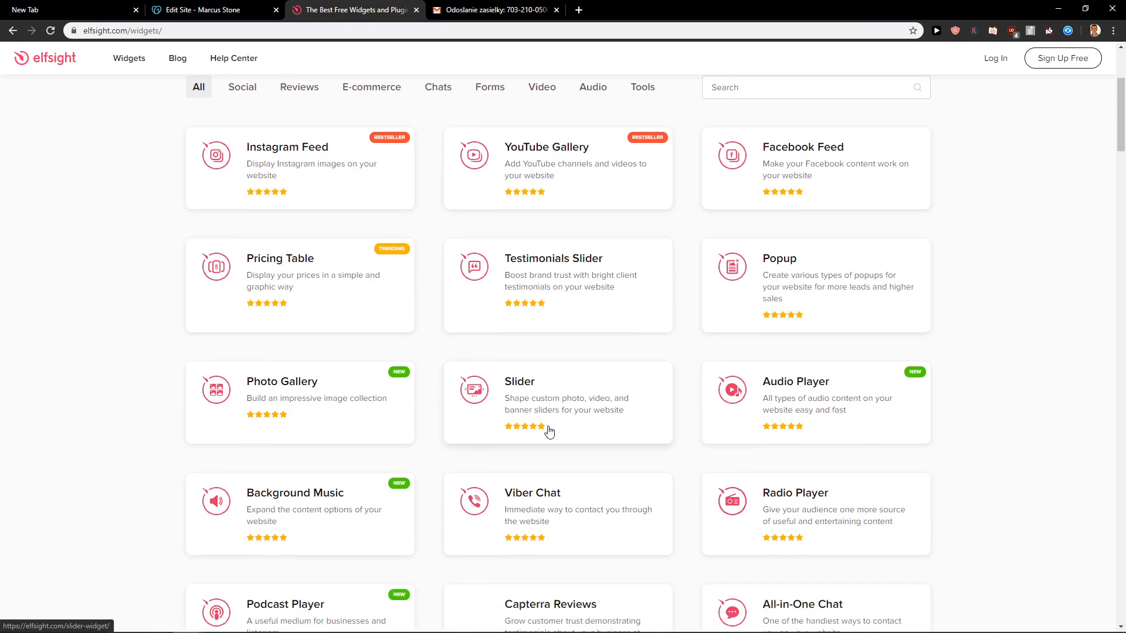
{"action": "scroll", "scroll_direction": "down", "scroll_amount": 3}
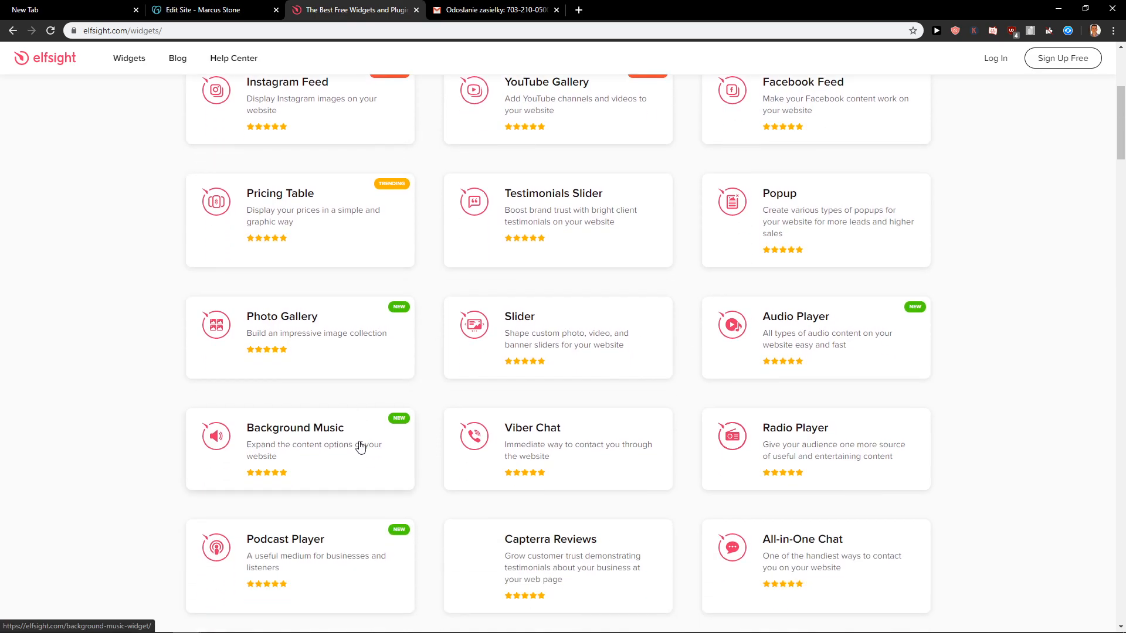
{"action": "scroll", "scroll_direction": "down", "scroll_amount": 3}
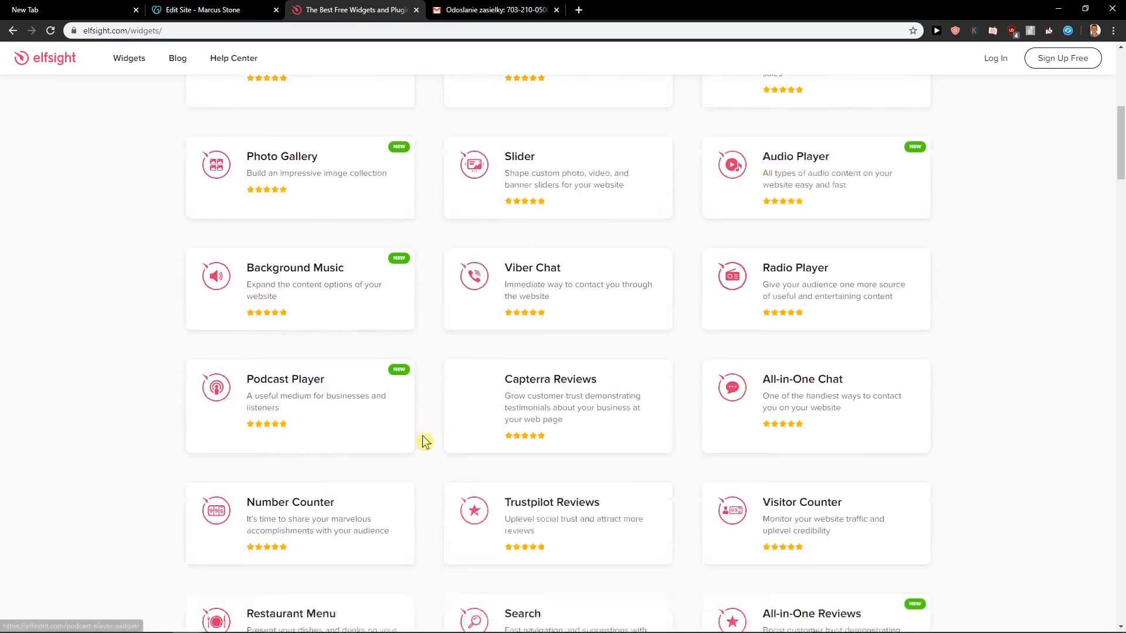
{"action": "scroll", "scroll_direction": "down", "scroll_amount": 3}
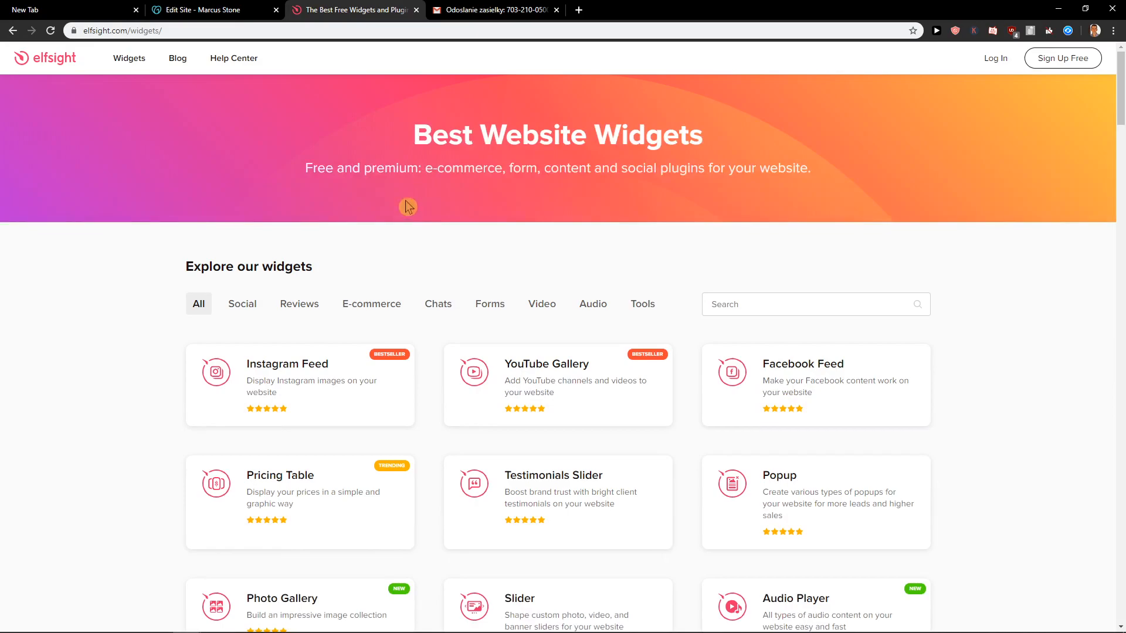
{"action": "left_click", "coordinate": [208, 9]}
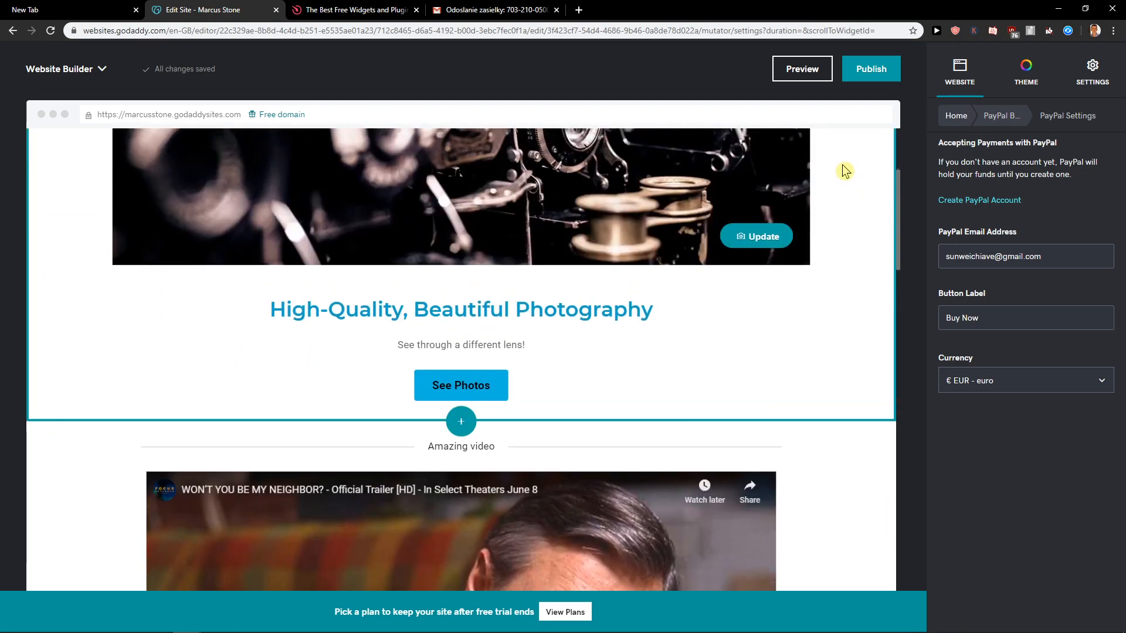
Step: Select the Amazing video section, then bring up the header section's settings
{"action": "scroll", "scroll_direction": "down", "scroll_amount": 3}
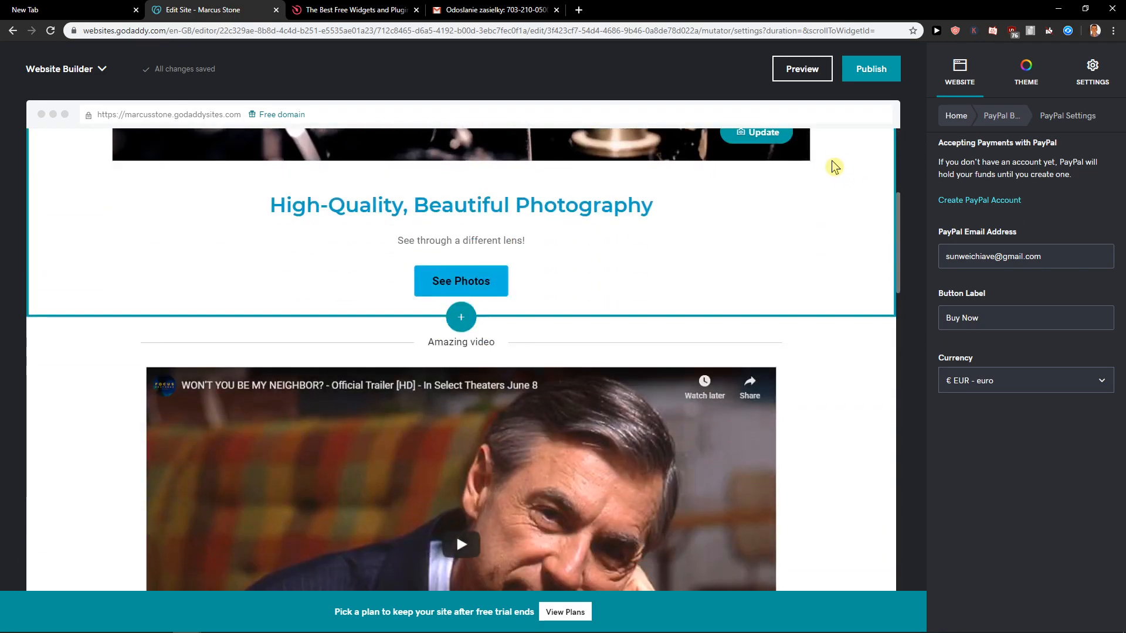
{"action": "left_click", "coordinate": [460, 341]}
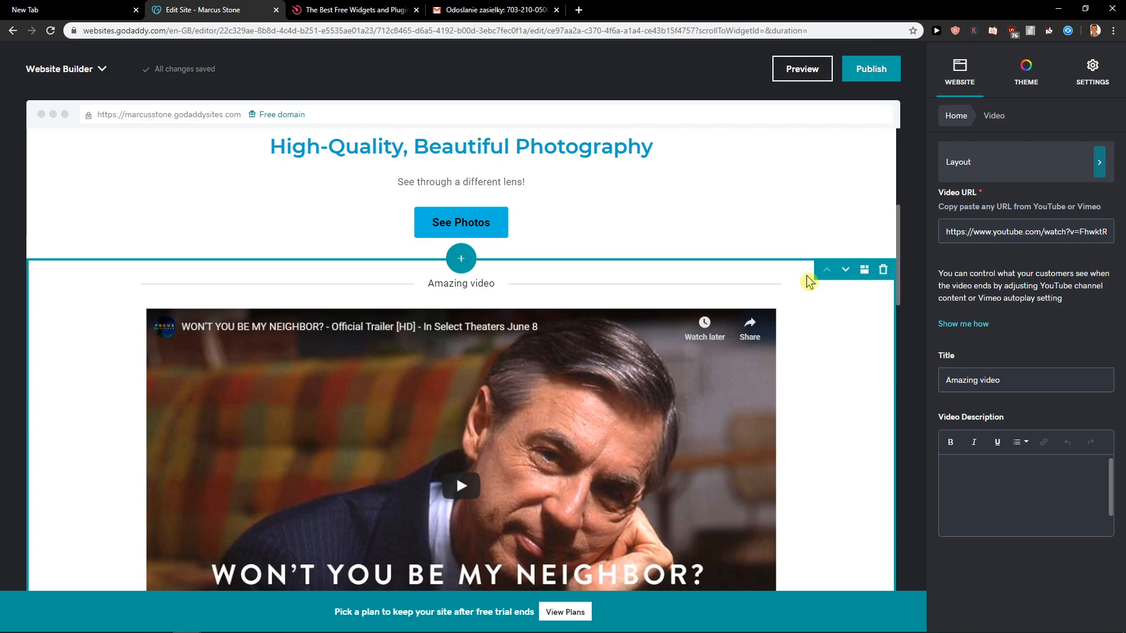
{"action": "scroll", "scroll_direction": "down", "scroll_amount": 3}
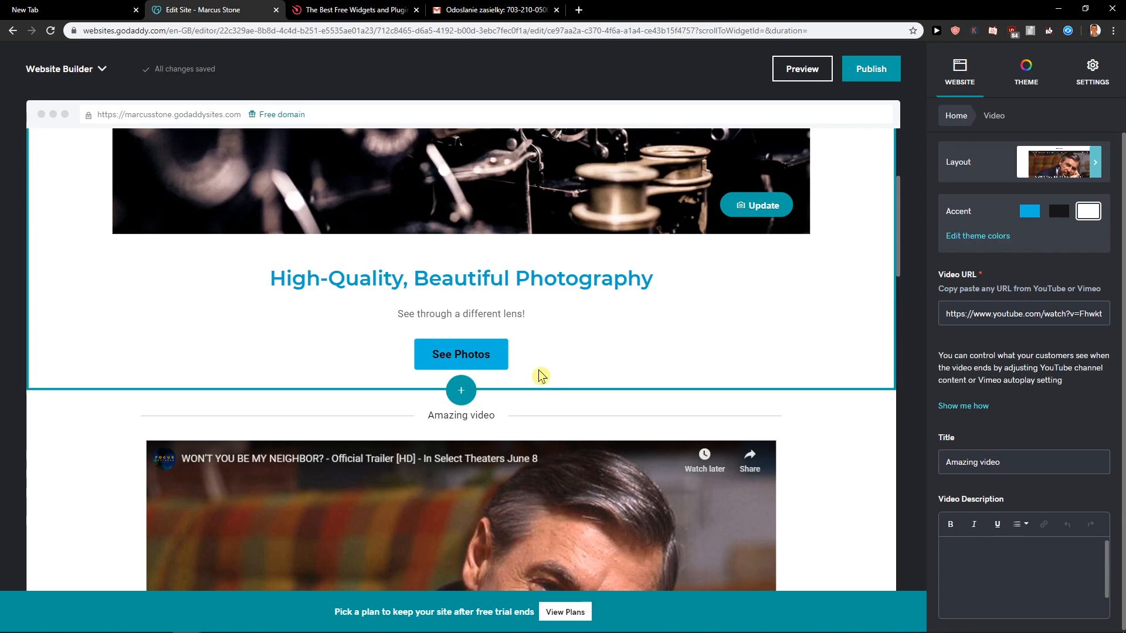
{"action": "left_click", "coordinate": [1091, 68]}
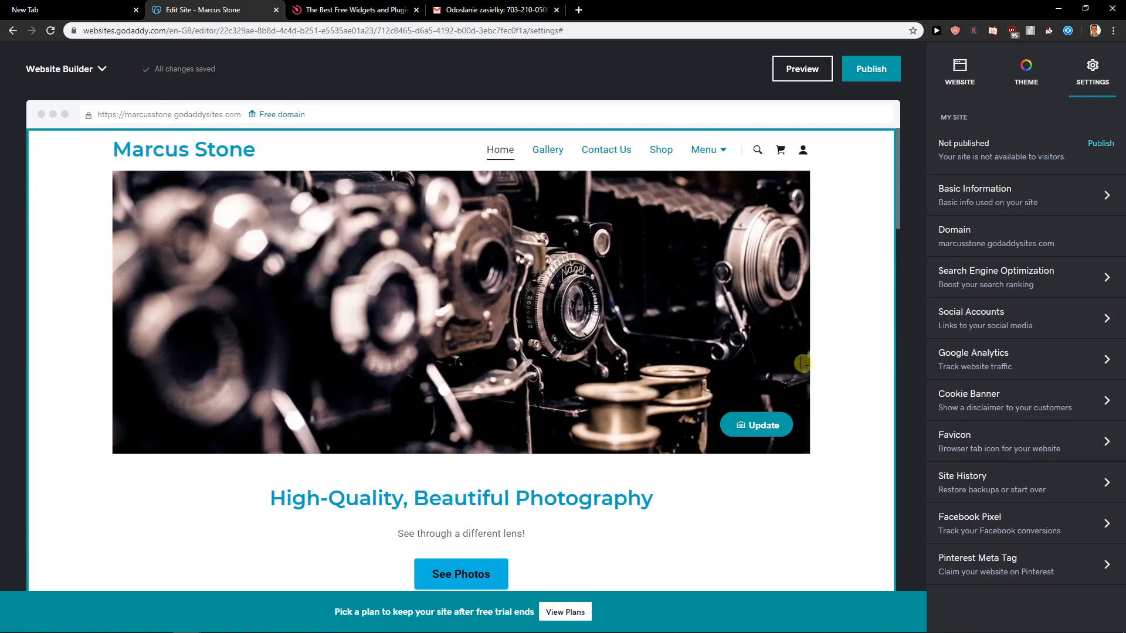
{"action": "left_click", "coordinate": [183, 150]}
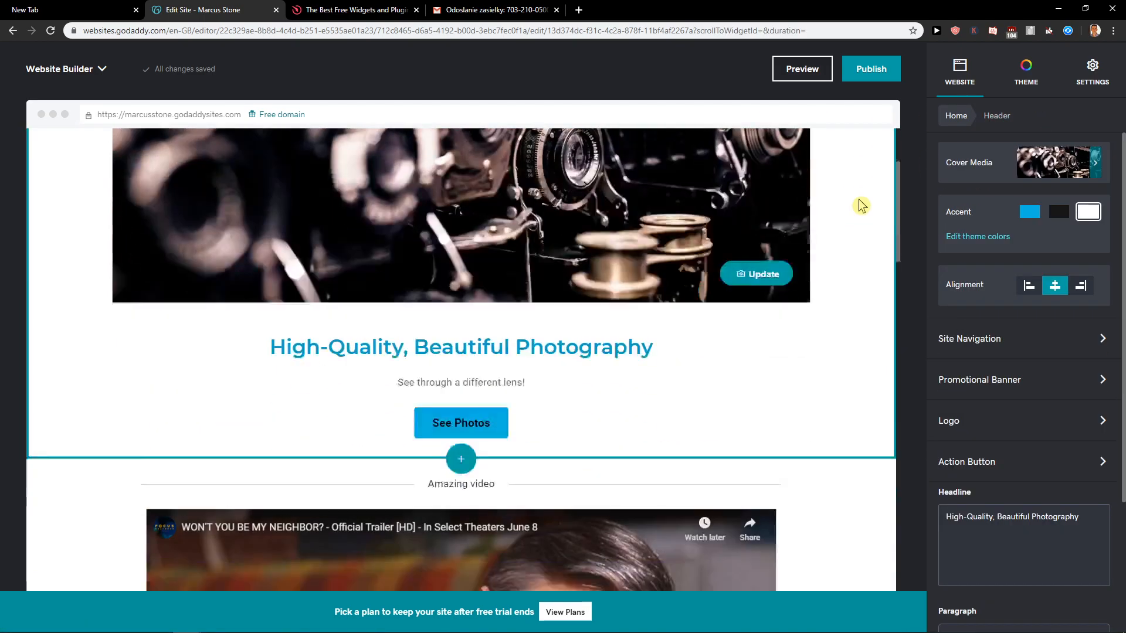
{"action": "scroll", "scroll_direction": "down", "scroll_amount": 3}
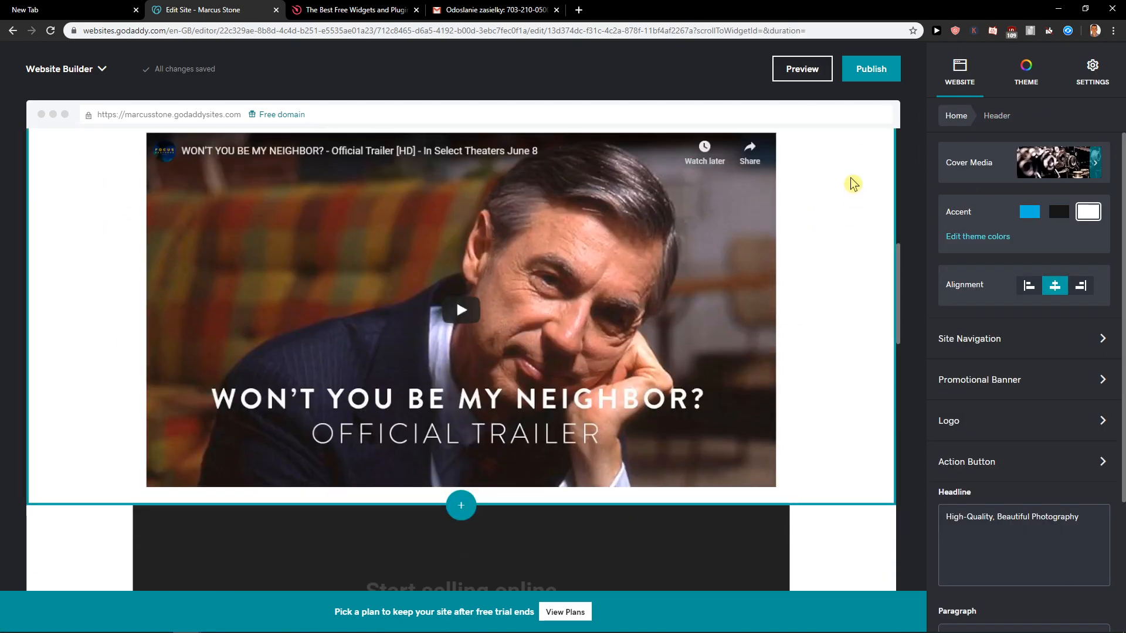